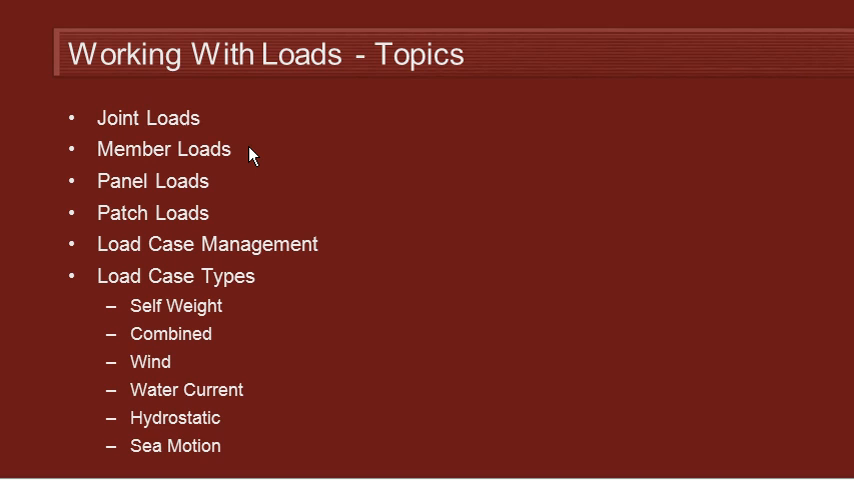
pyautogui.moveTo(249, 157)
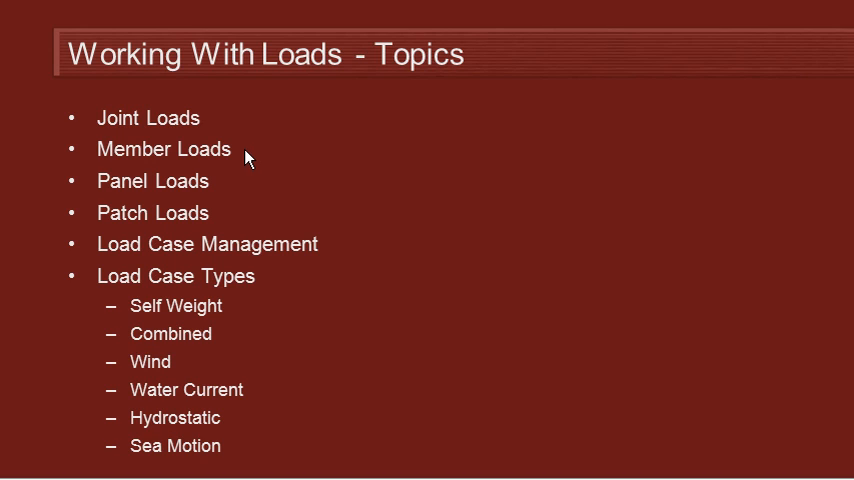
pyautogui.moveTo(226, 217)
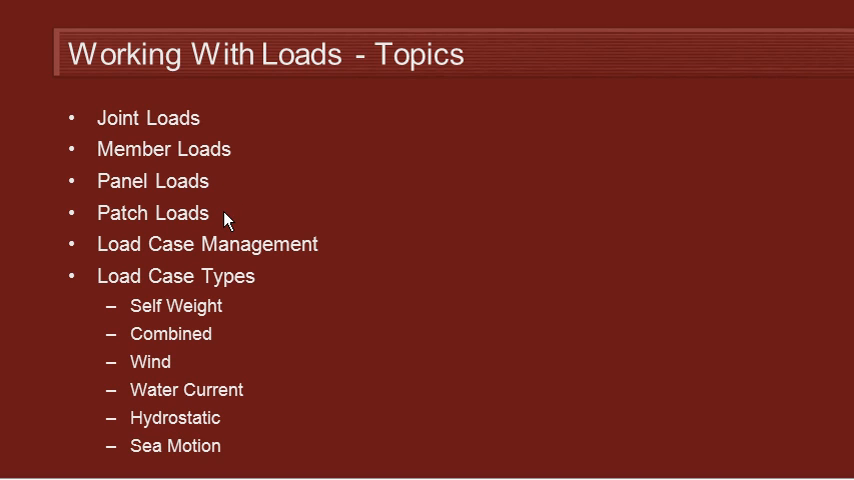
pyautogui.moveTo(291, 289)
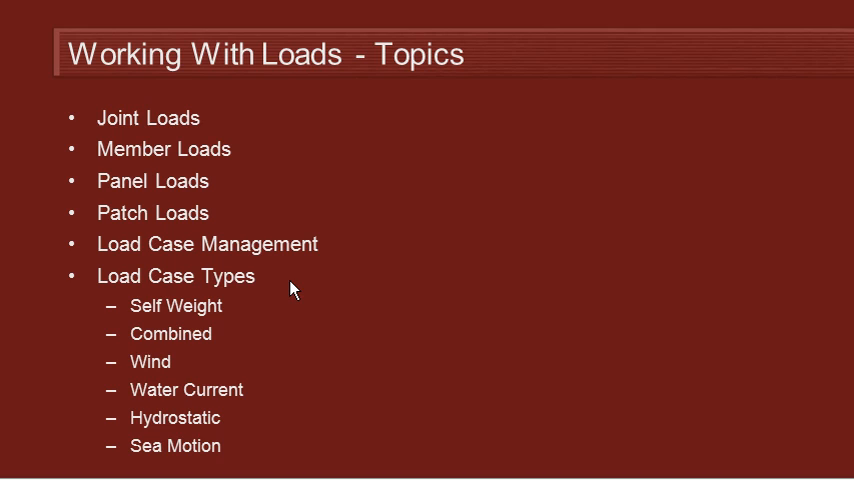
pyautogui.moveTo(244, 366)
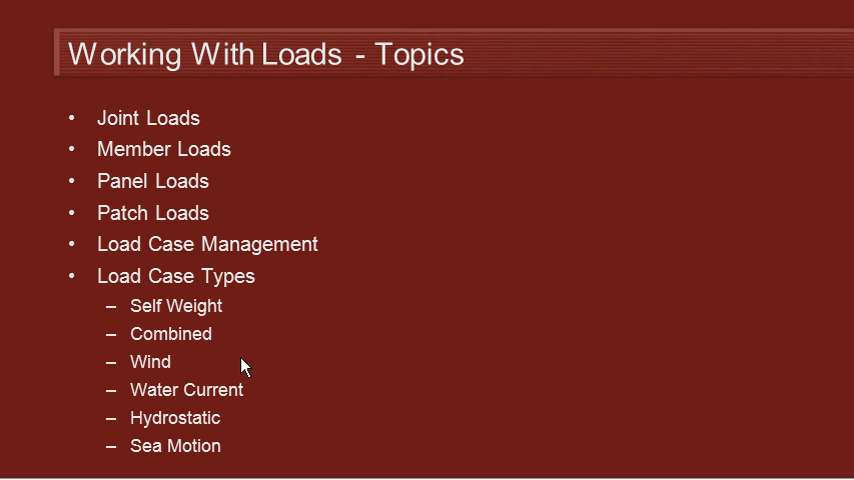
pyautogui.moveTo(197, 365)
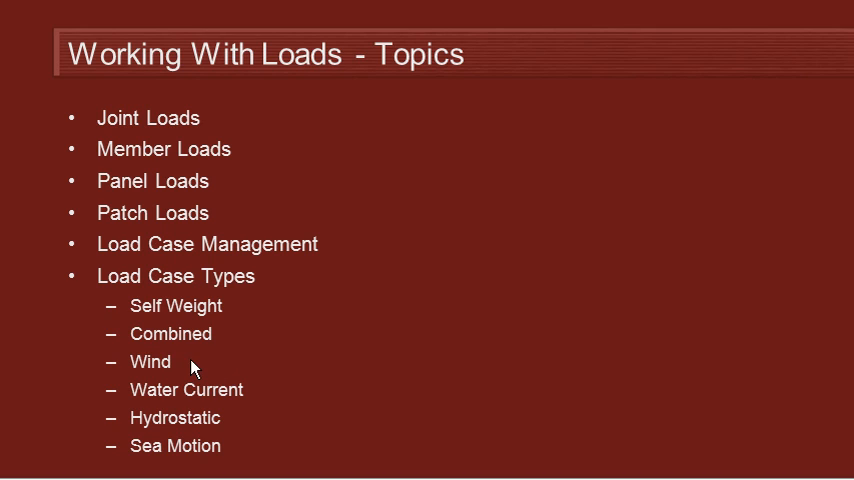
pyautogui.moveTo(238, 424)
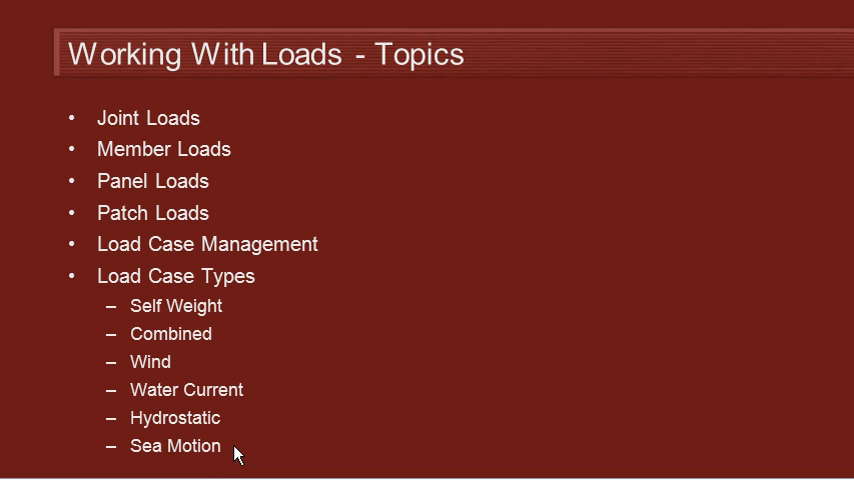
pyautogui.moveTo(301, 451)
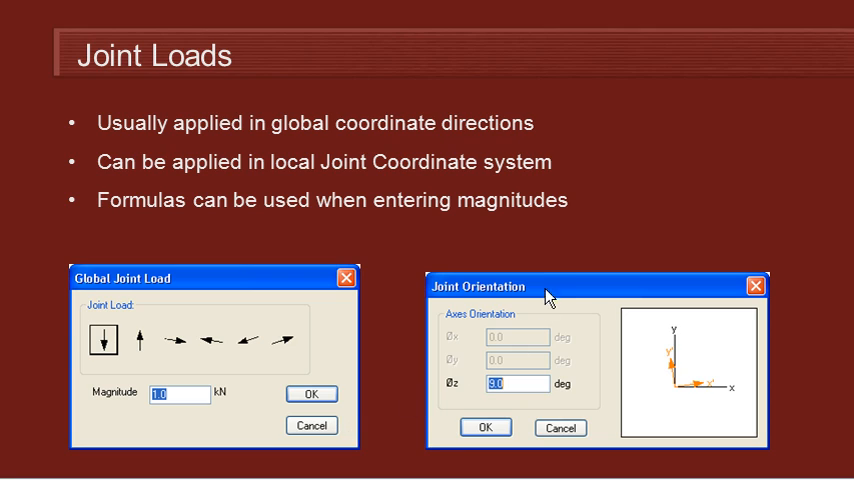
pyautogui.moveTo(371, 194)
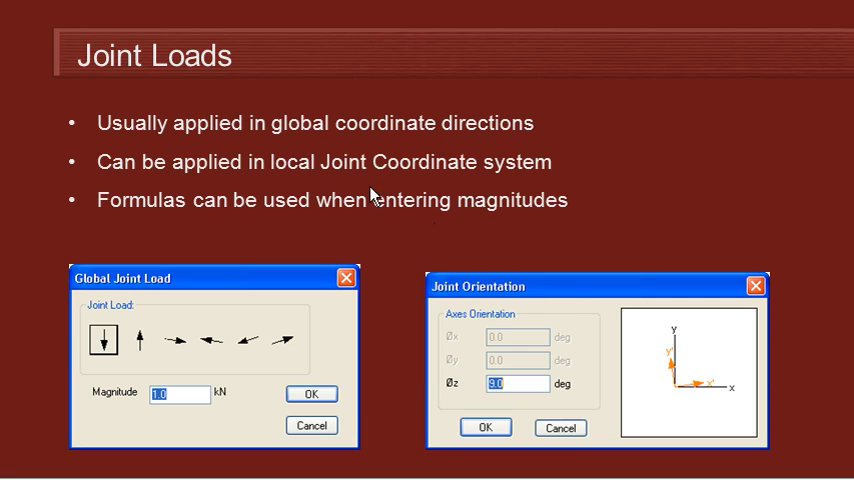
pyautogui.moveTo(352, 136)
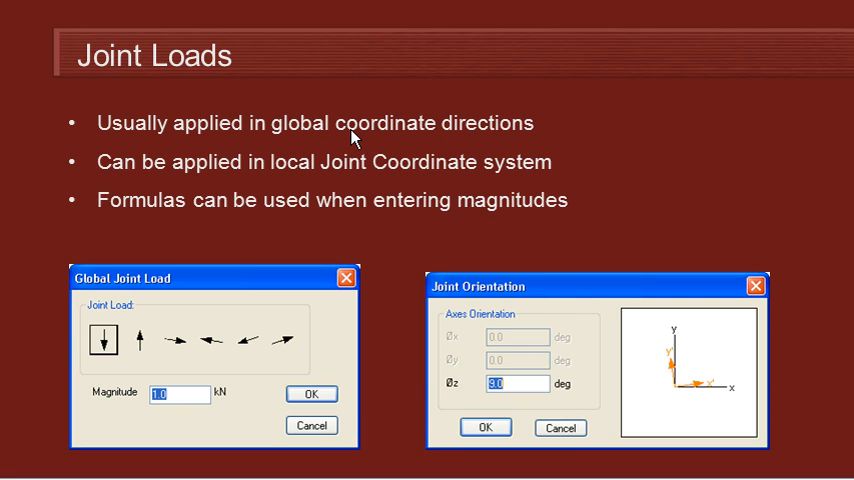
pyautogui.moveTo(560, 291)
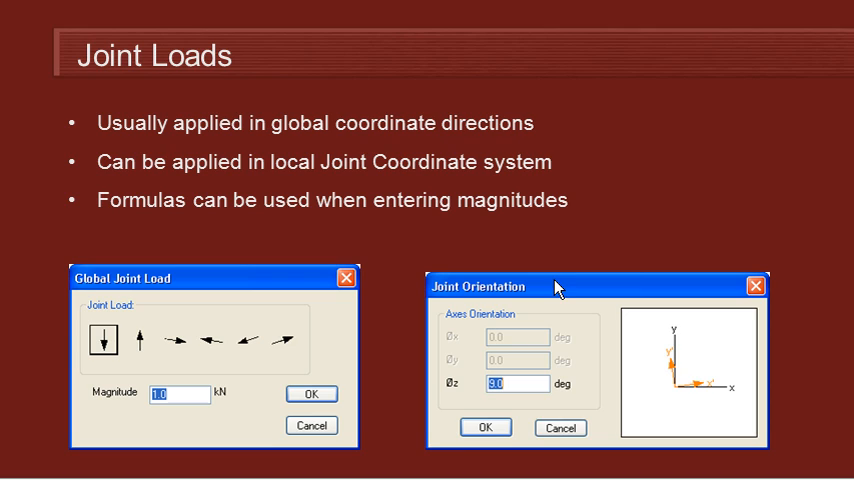
pyautogui.moveTo(360, 180)
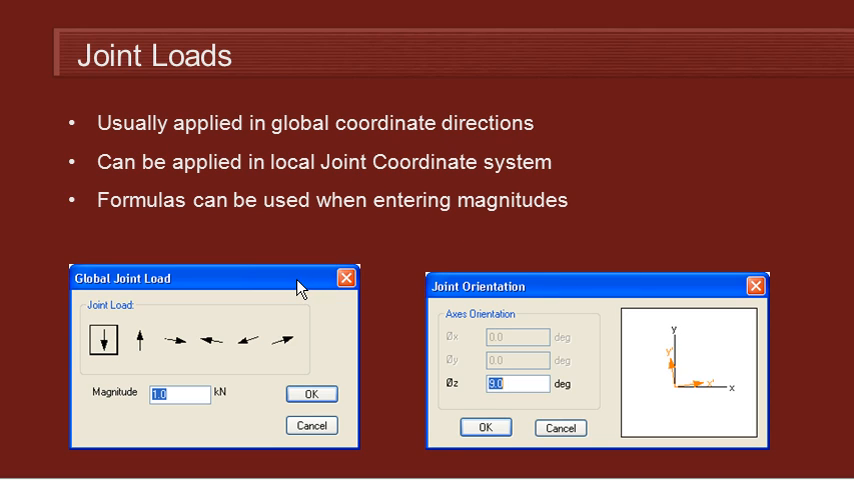
pyautogui.moveTo(189, 419)
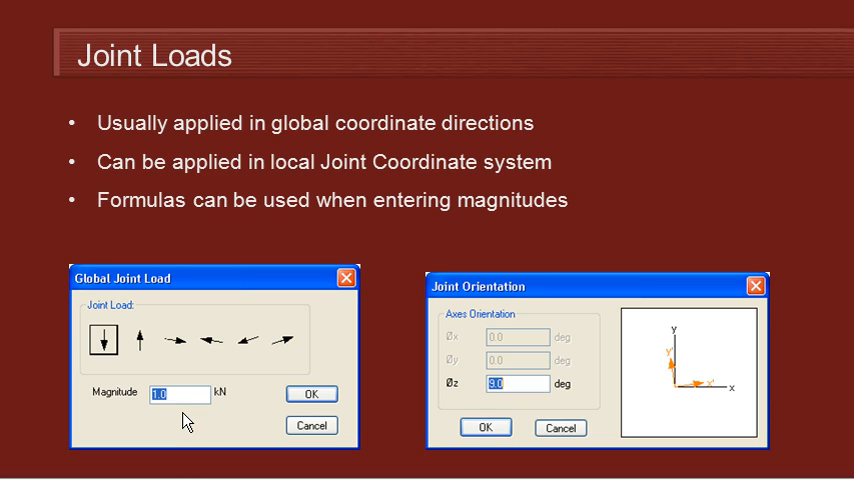
pyautogui.moveTo(273, 225)
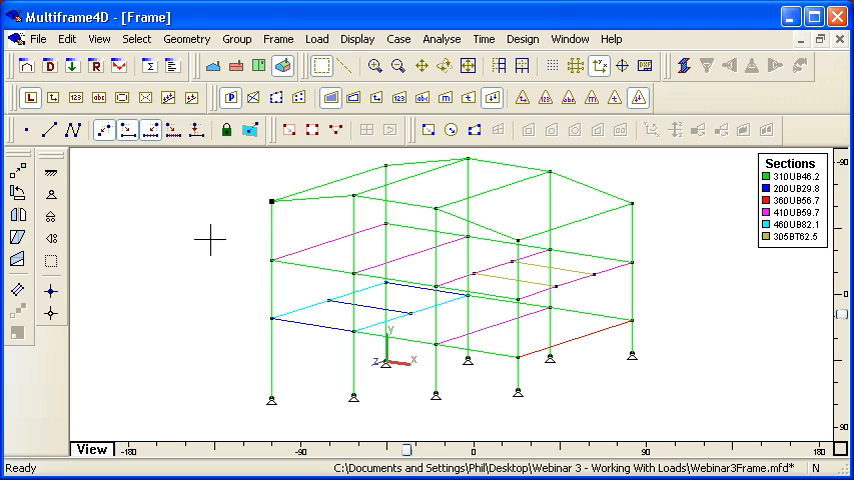
pyautogui.moveTo(259, 221)
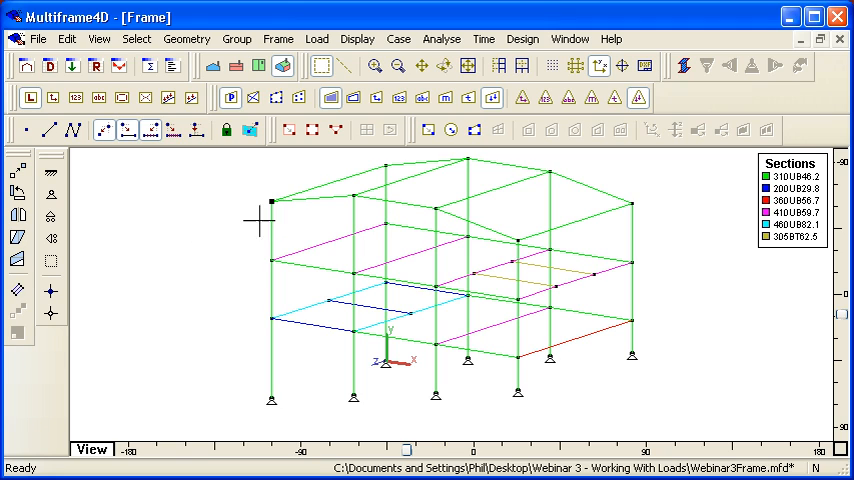
# Step: Assign a rotated joint orientation to the top-left corner joint, displaying its local axes
pyautogui.click(278, 39)
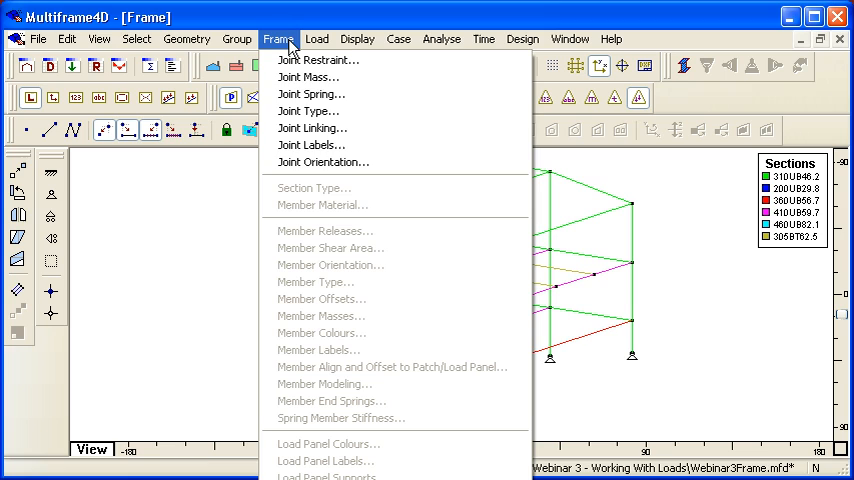
pyautogui.click(323, 162)
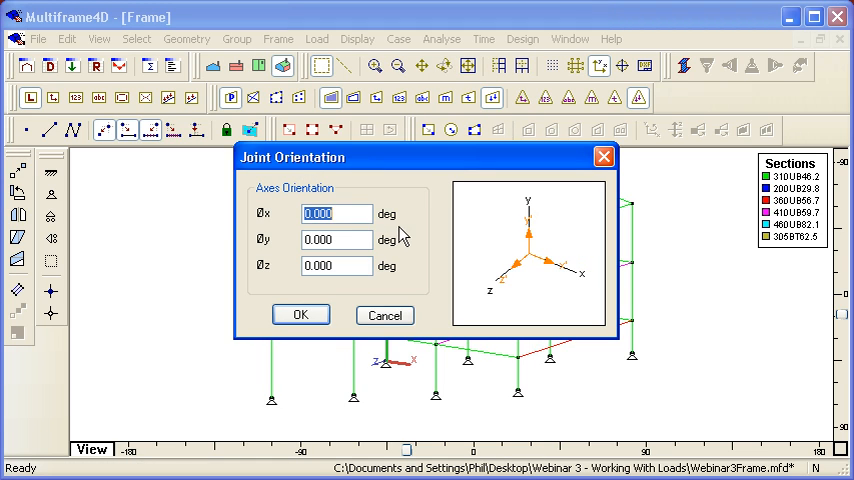
pyautogui.click(300, 315)
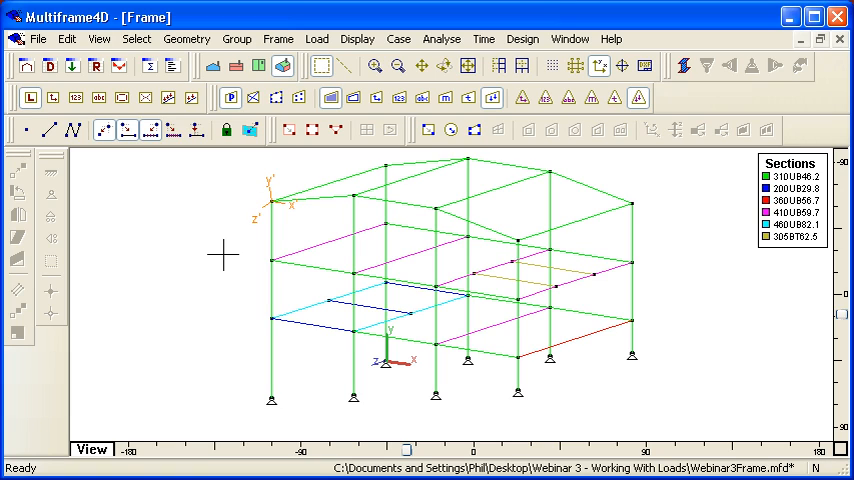
pyautogui.moveTo(100, 154)
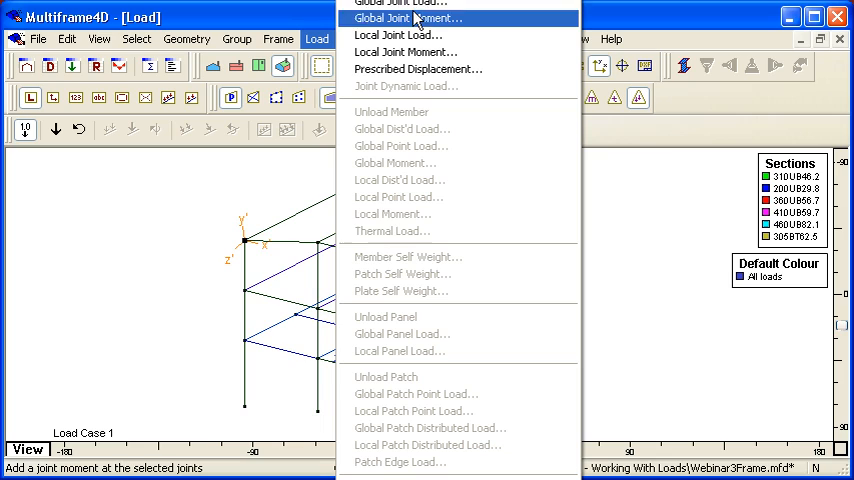
pyautogui.moveTo(465, 19)
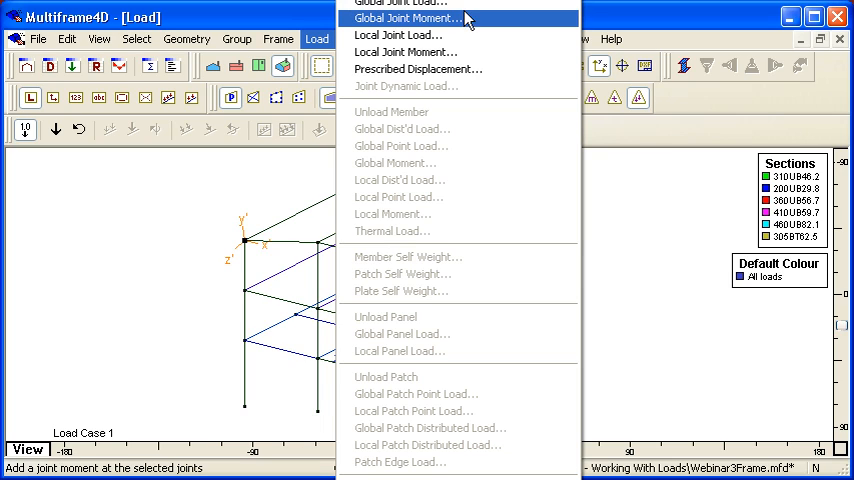
pyautogui.moveTo(398, 35)
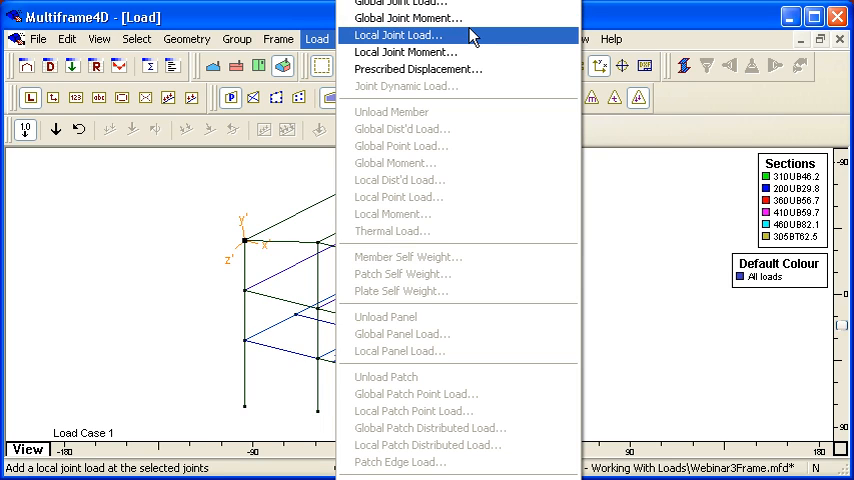
pyautogui.moveTo(404, 52)
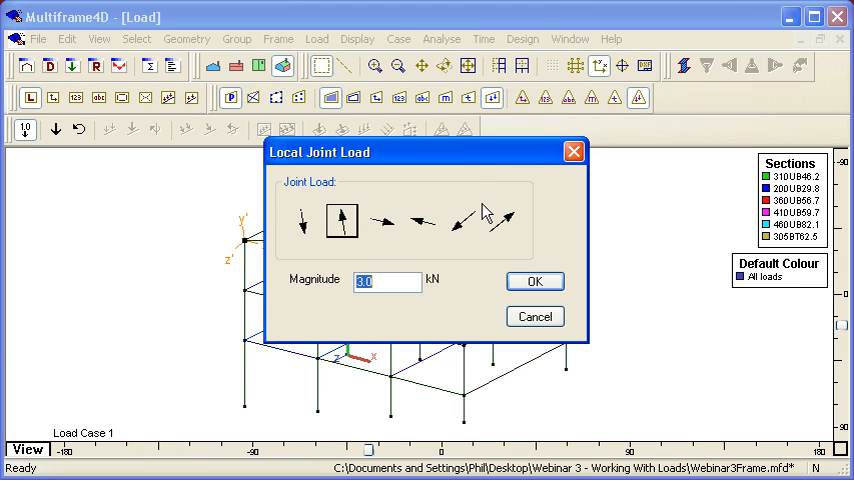
pyautogui.moveTo(307, 253)
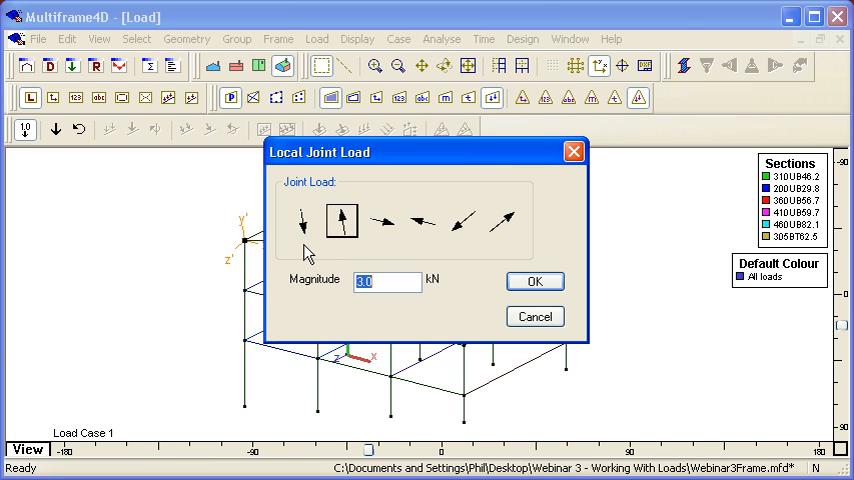
pyautogui.moveTo(233, 253)
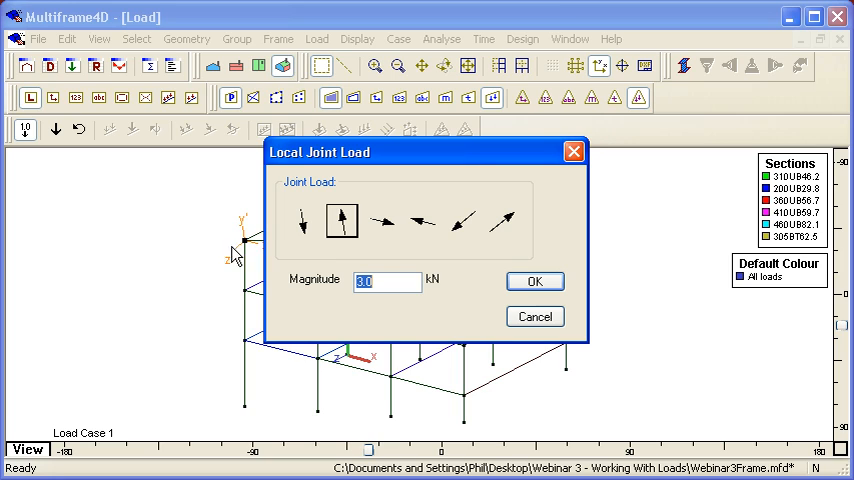
pyautogui.moveTo(305, 255)
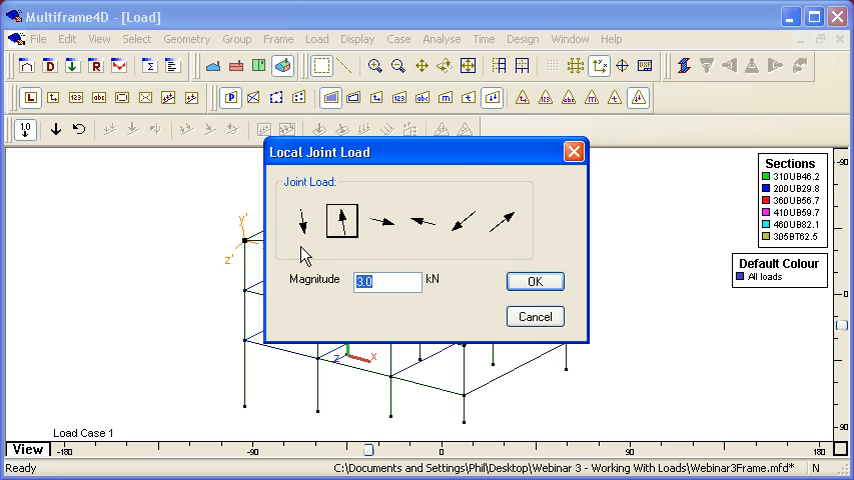
pyautogui.moveTo(307, 230)
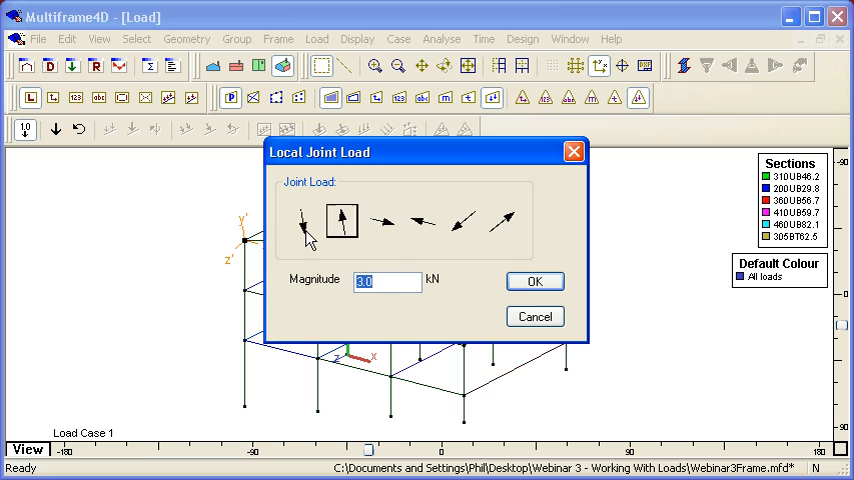
# Step: Apply a downward 3.0 kN local joint load to the rotated upper-left joint
pyautogui.click(300, 220)
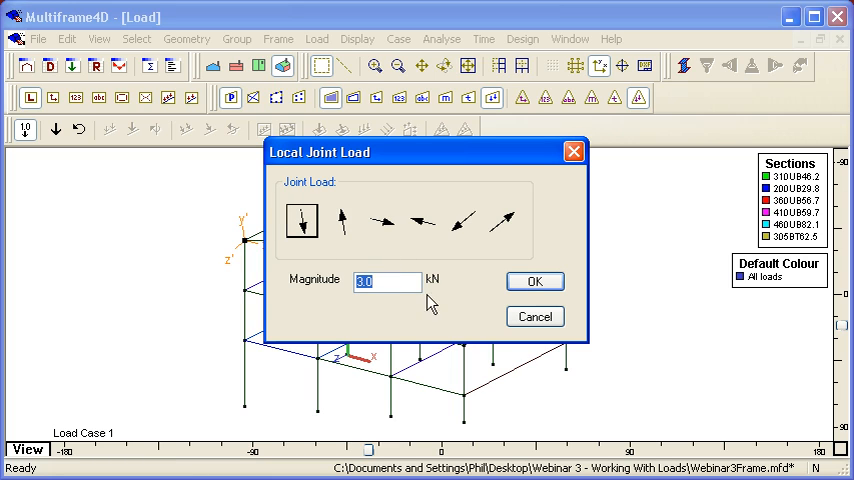
pyautogui.click(534, 281)
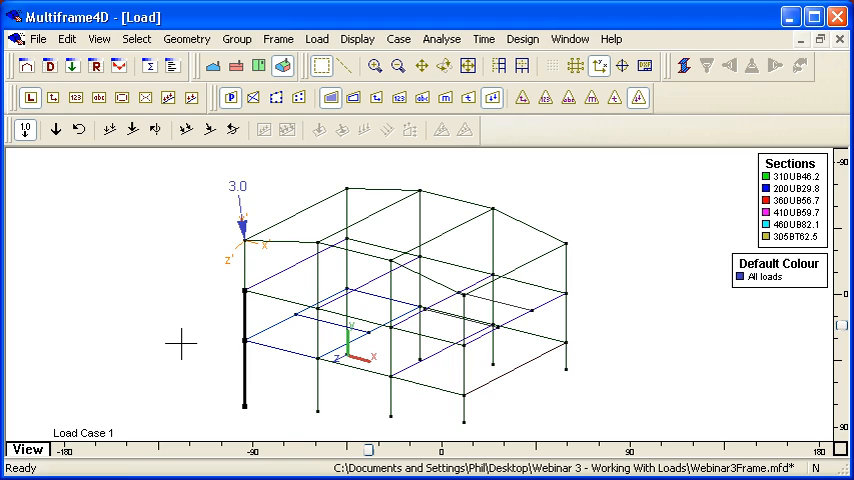
pyautogui.moveTo(67, 156)
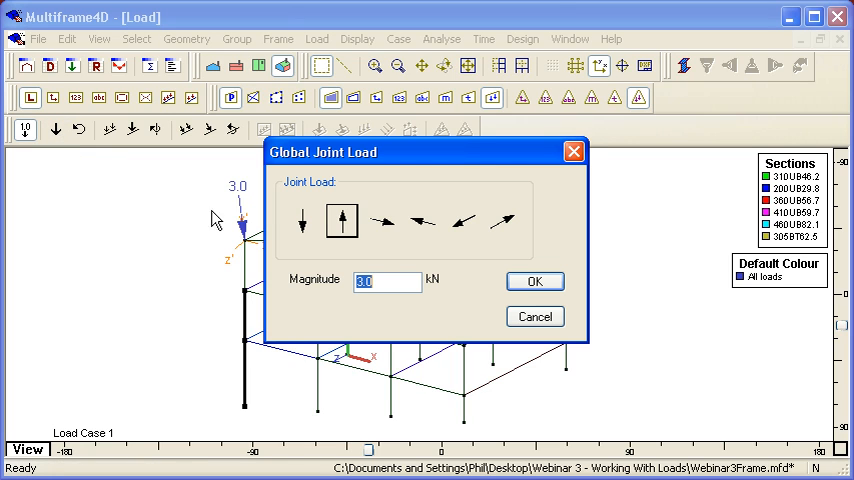
# Step: Load the left column joints in +X with magnitude formula 10*y+5 (5, 45, 75 kN)
pyautogui.click(381, 220)
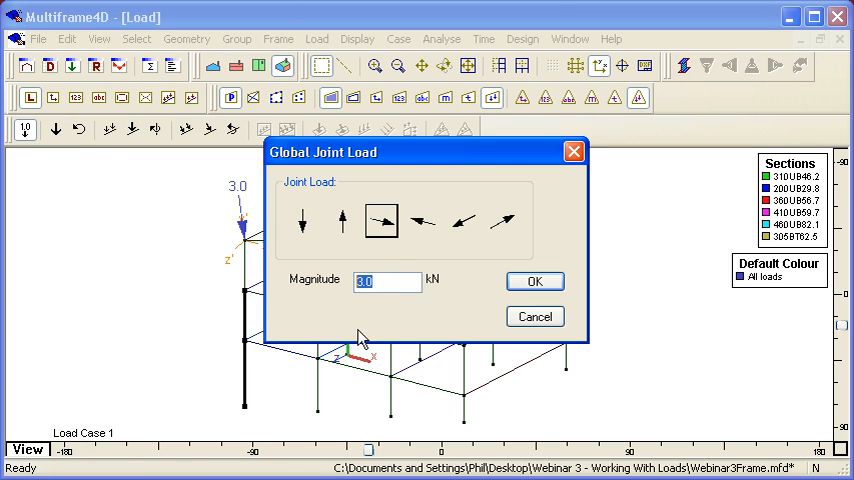
pyautogui.moveTo(430, 318)
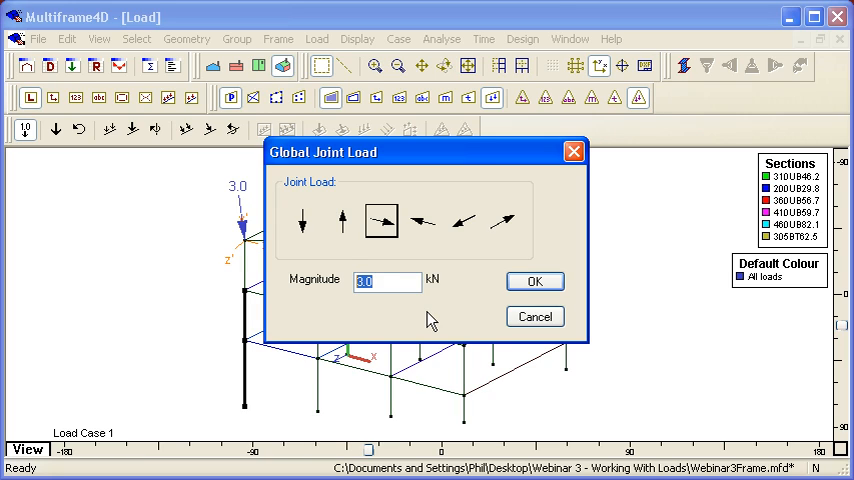
pyautogui.write('10.y')
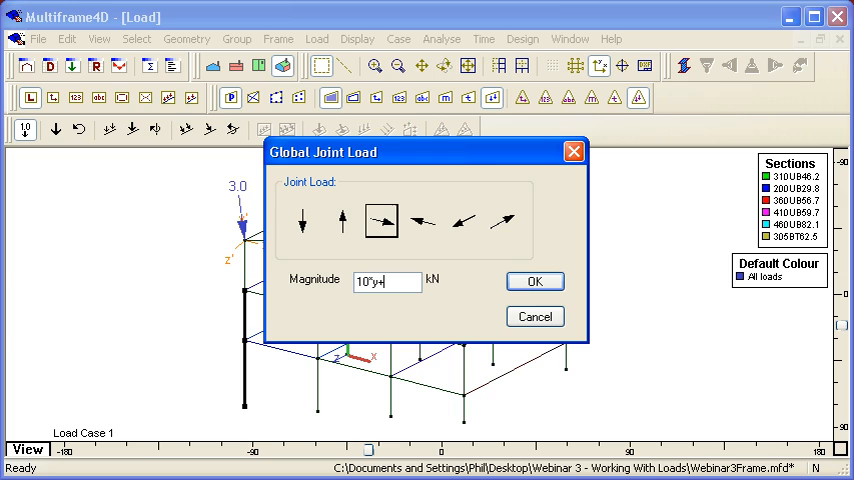
pyautogui.write('5')
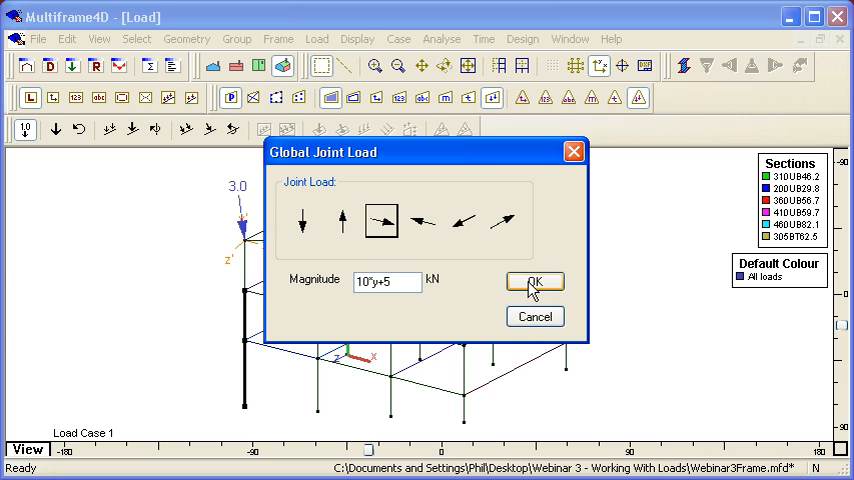
pyautogui.click(535, 281)
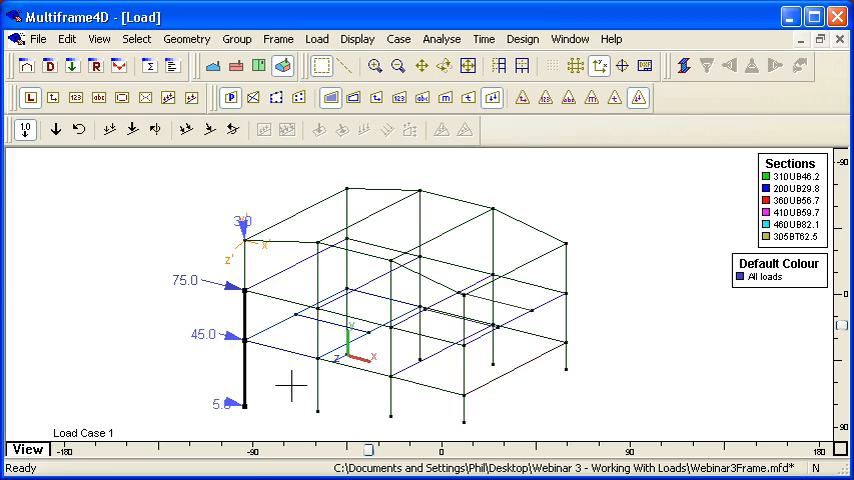
pyautogui.moveTo(604, 355)
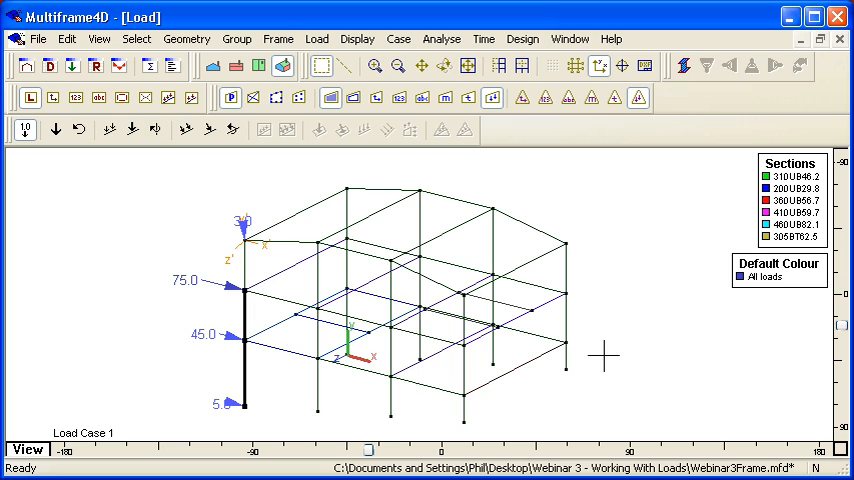
pyautogui.moveTo(638, 345)
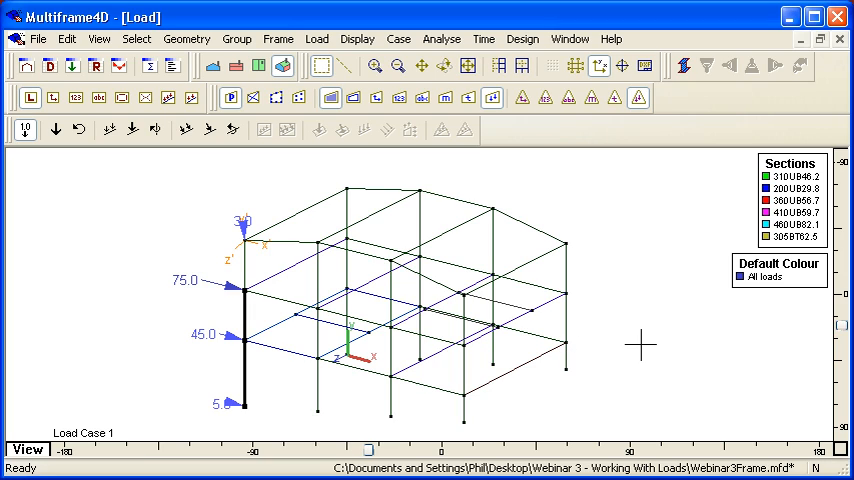